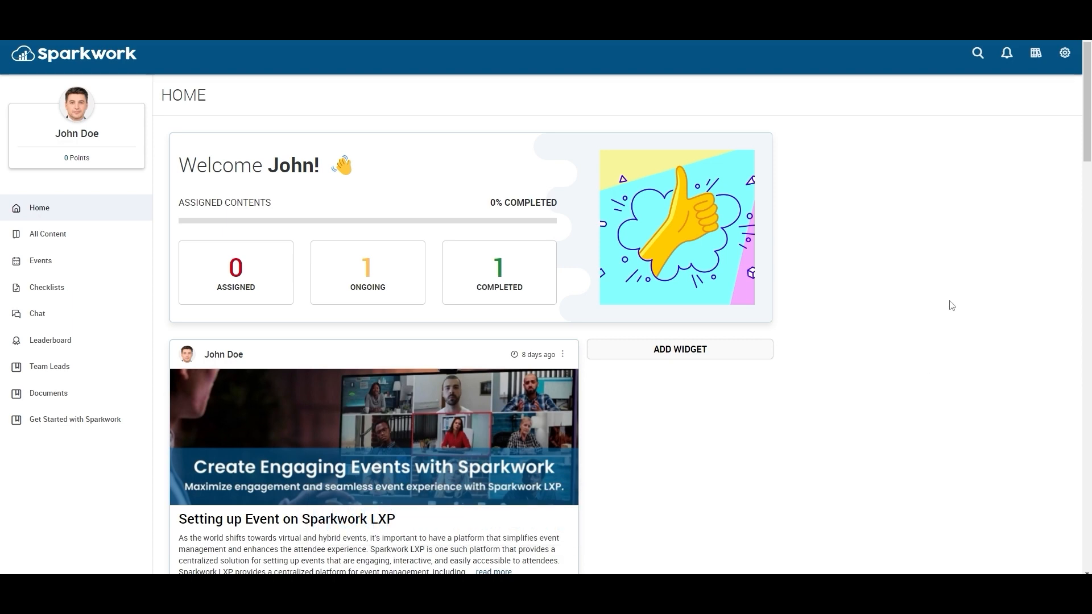
- Create a new draft checklist titled 'Creating Checklist with Sparkwork' from the content center
click(1036, 54)
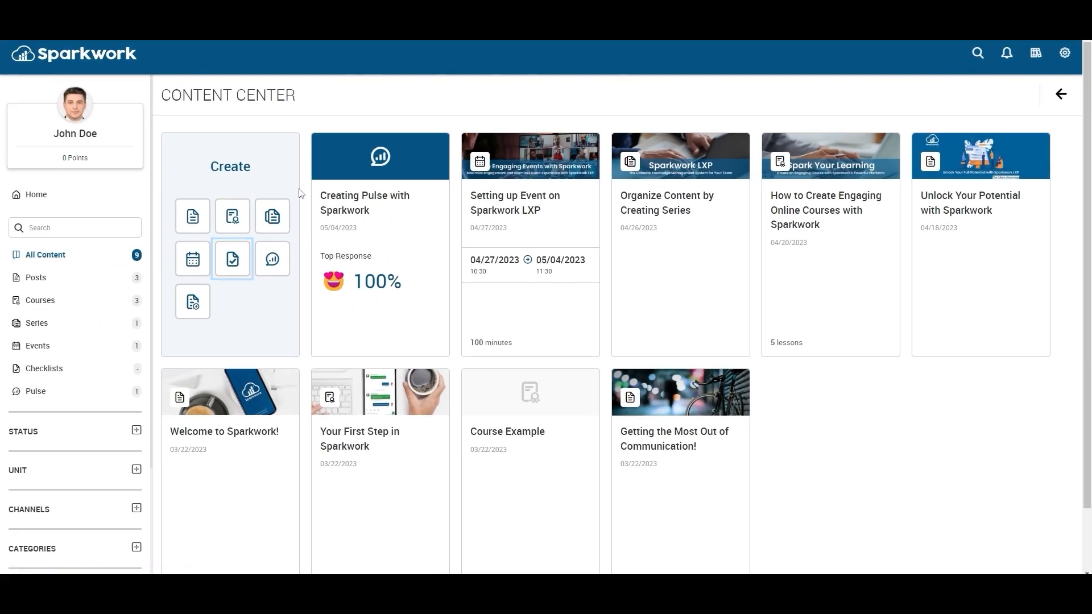
click(232, 260)
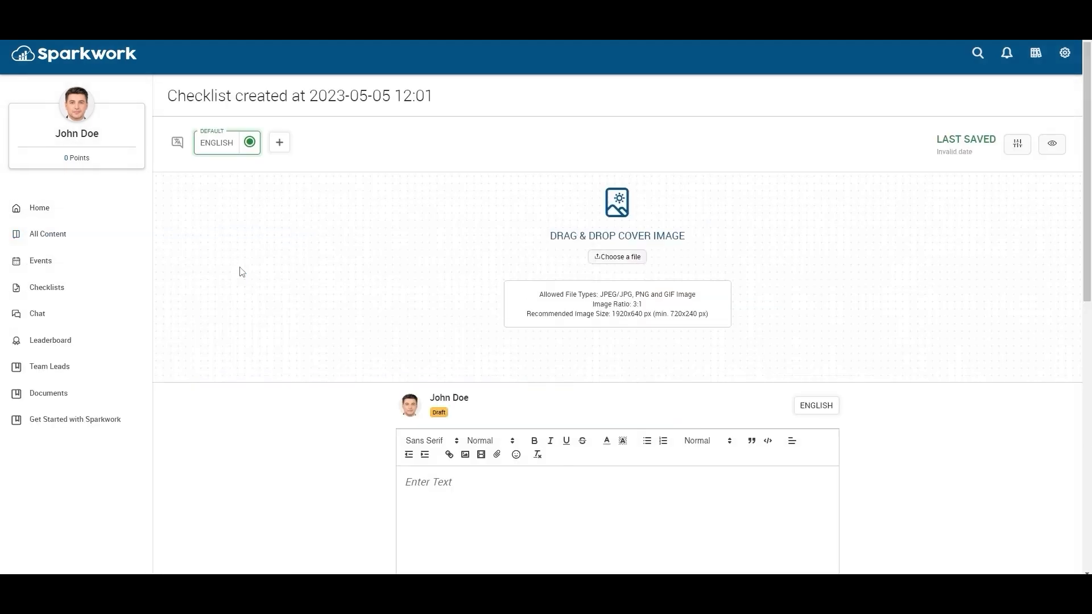
mouse_move(171, 120)
text(Creating Checklist with Sparkwork)
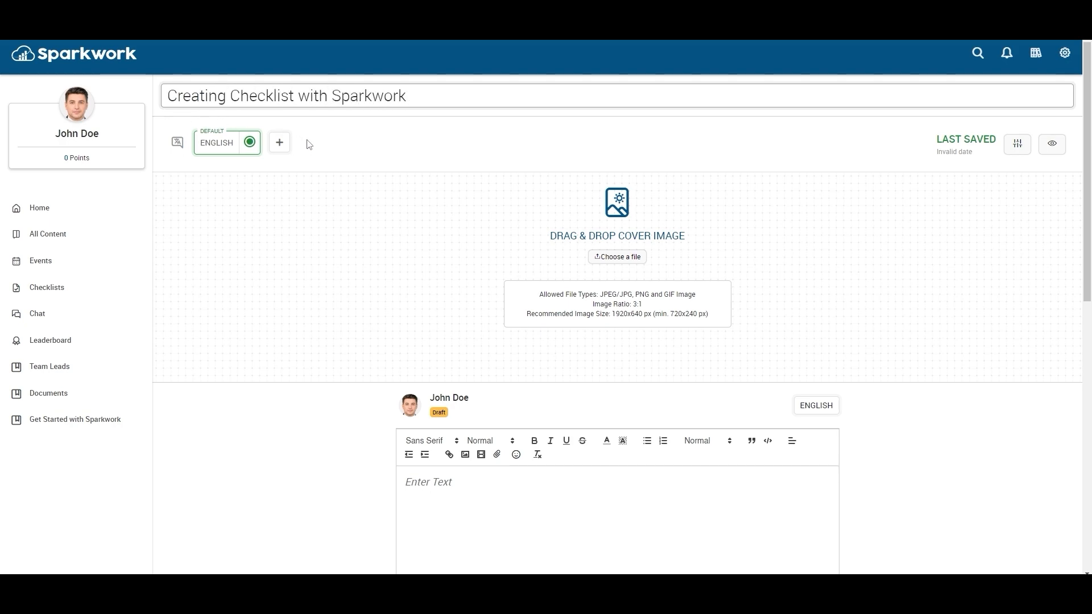
click(280, 144)
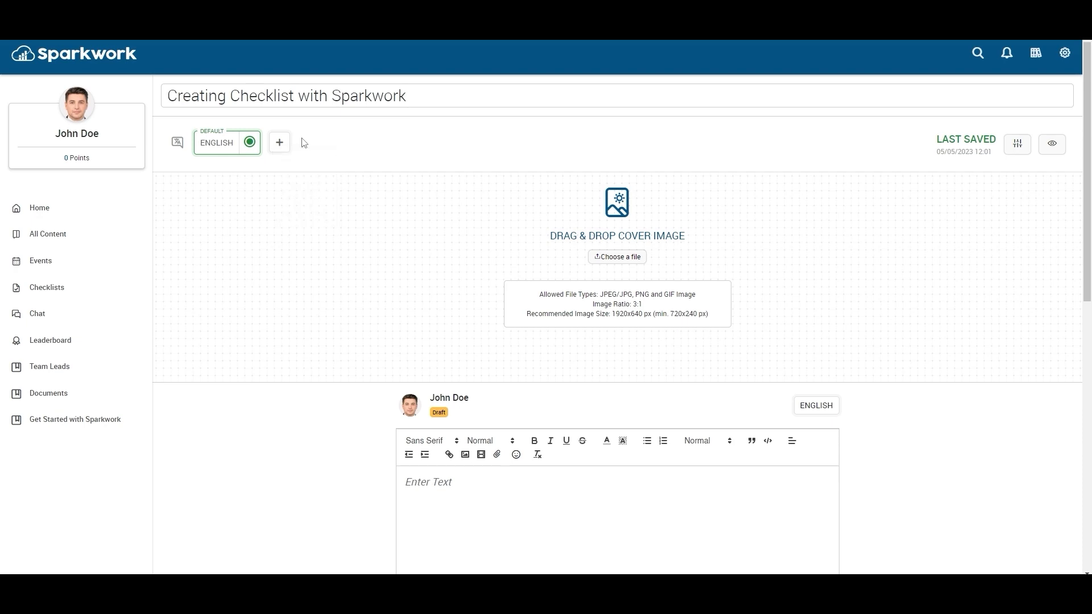
mouse_move(1016, 144)
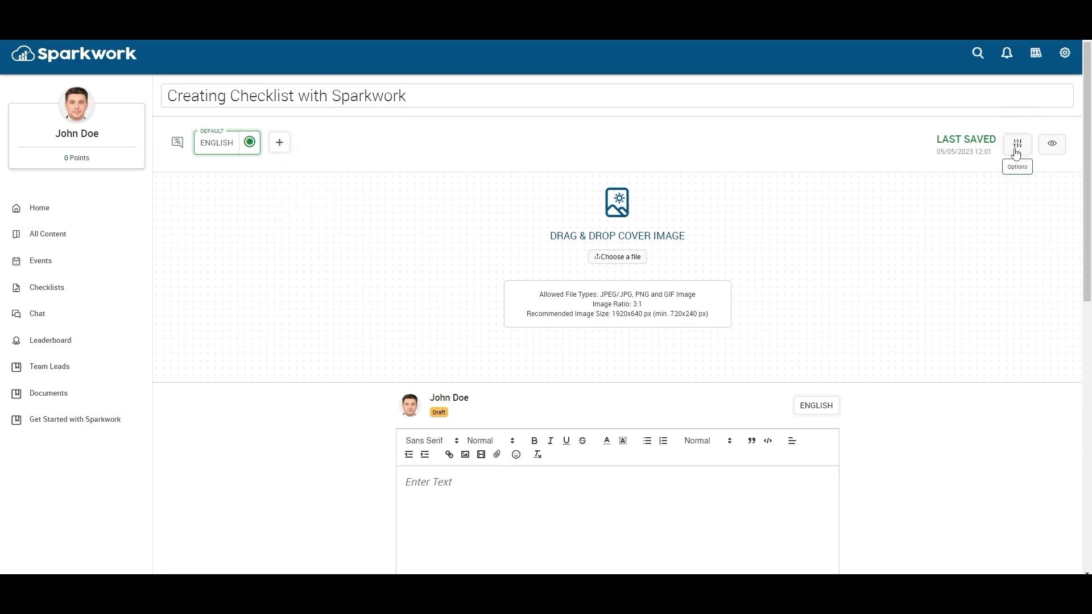
click(1016, 145)
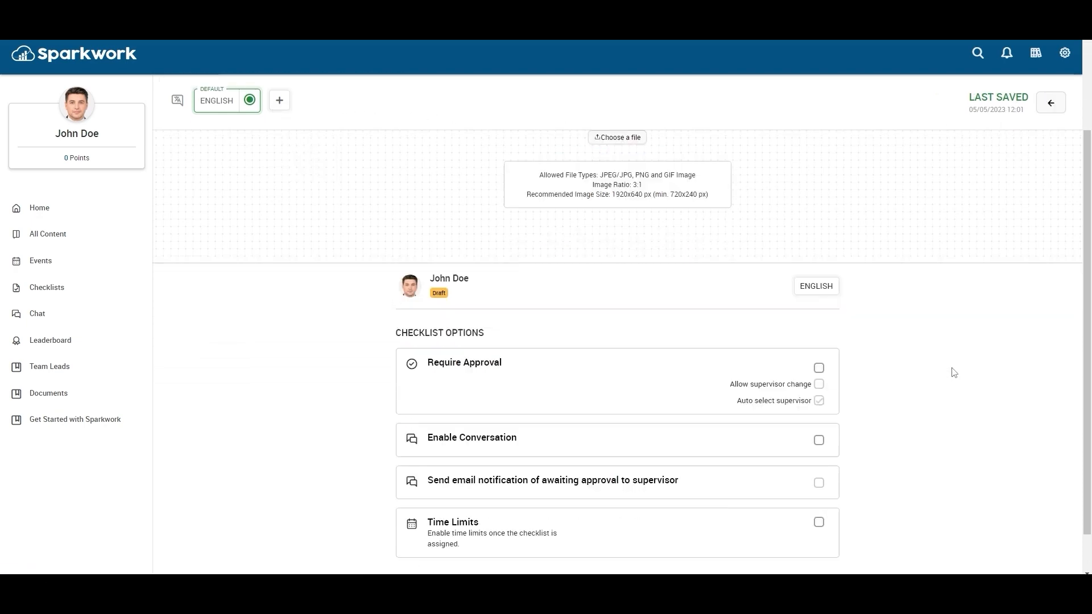
scroll(down, 3)
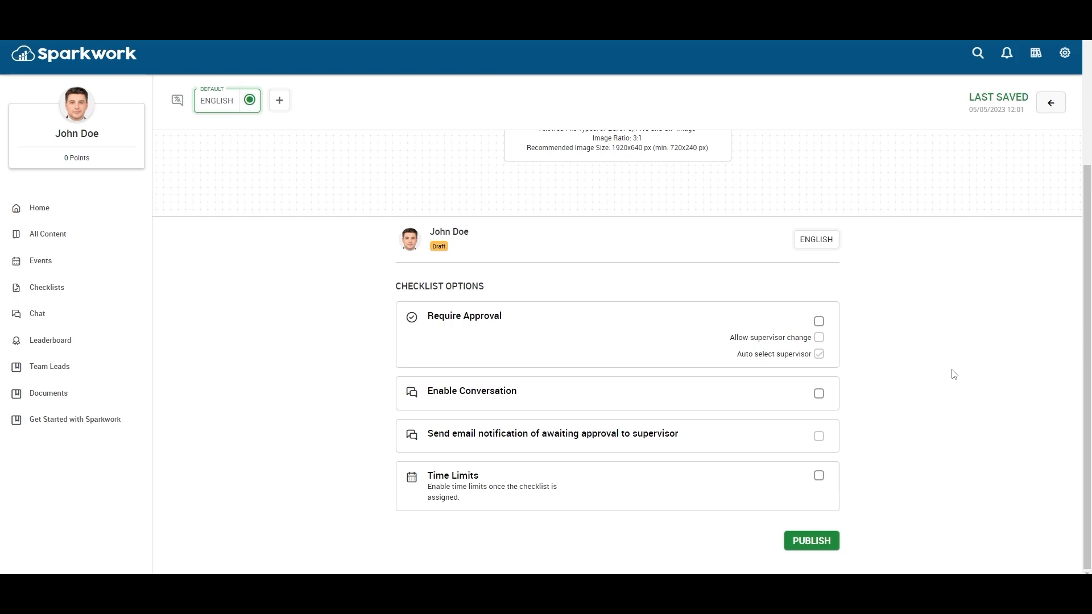
scroll(up, 3)
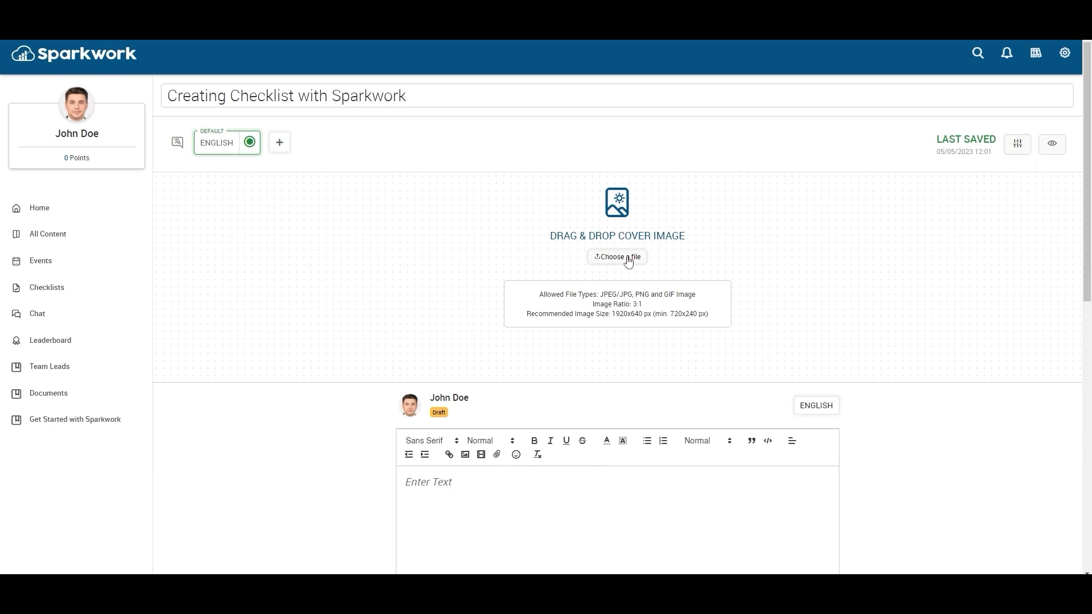
- Set the Streamline Your Training Process cover image, cropped, and add the description paragraph
click(616, 256)
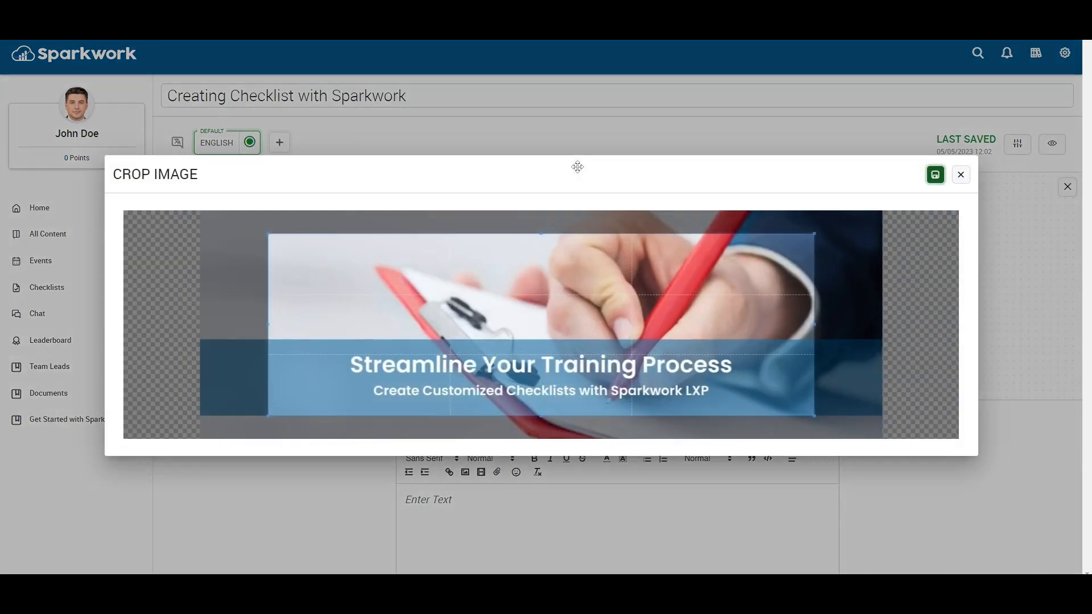
click(935, 174)
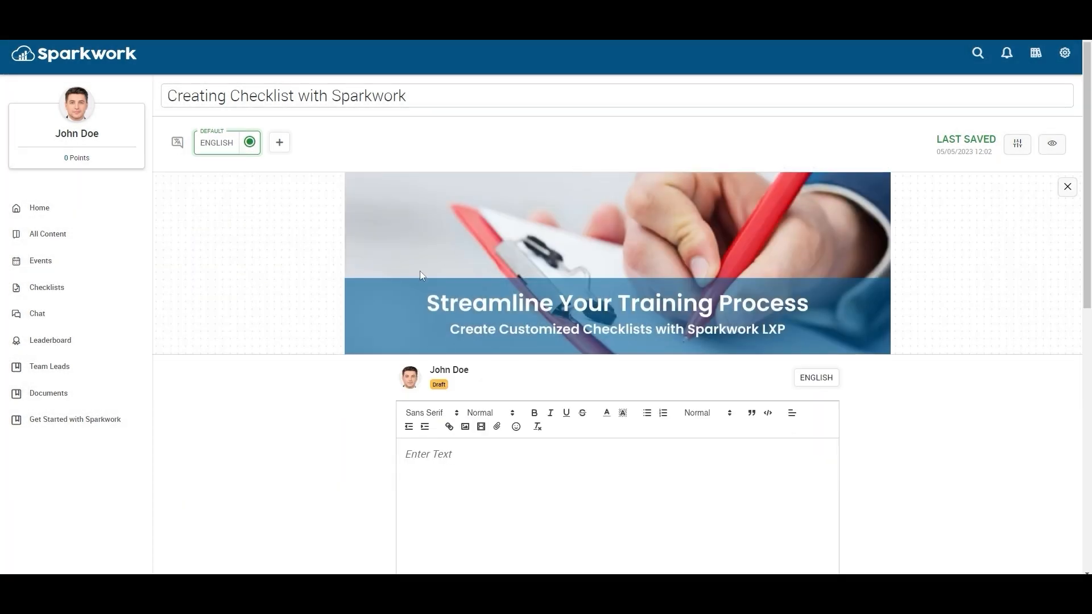
scroll(down, 3)
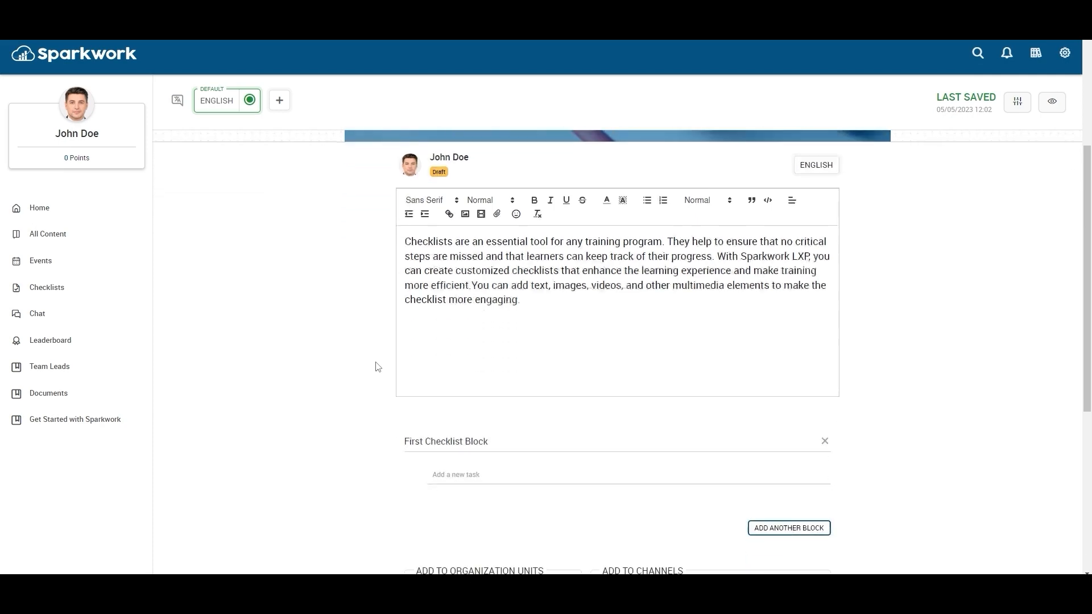
- Rename the first block to Employee's first day and attach existing content to Complete the training
scroll(down, 3)
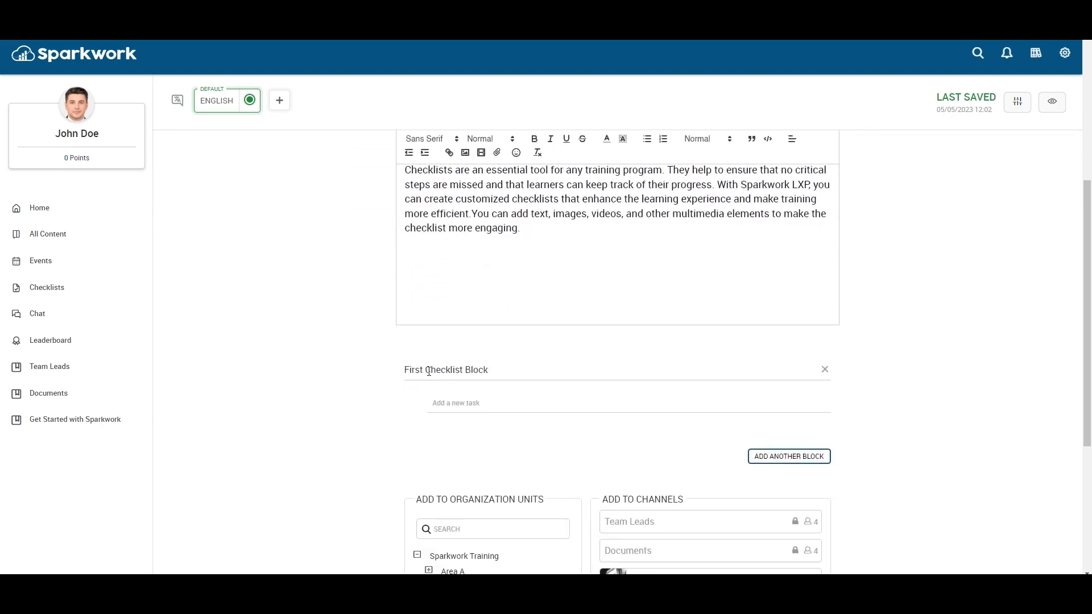
double_click(446, 370)
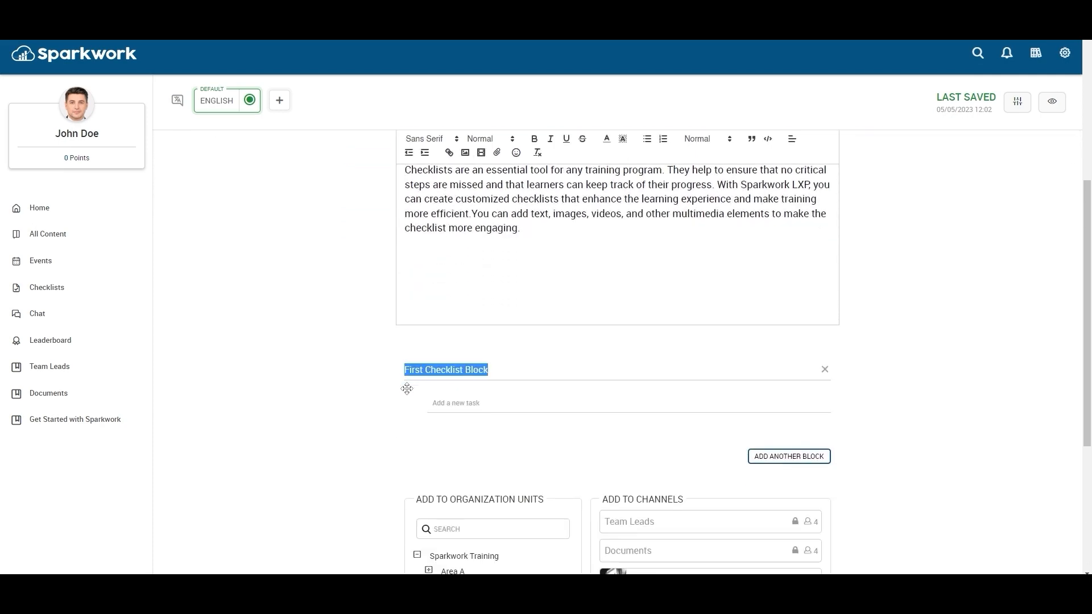
text(Employee's first day)
text(Complete the training)
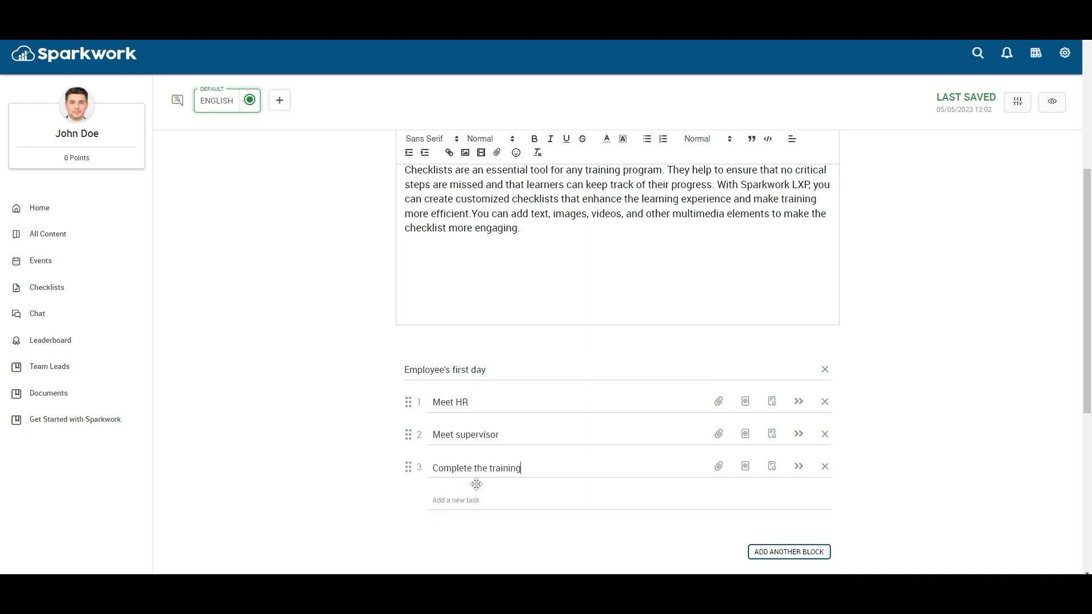
mouse_move(762, 469)
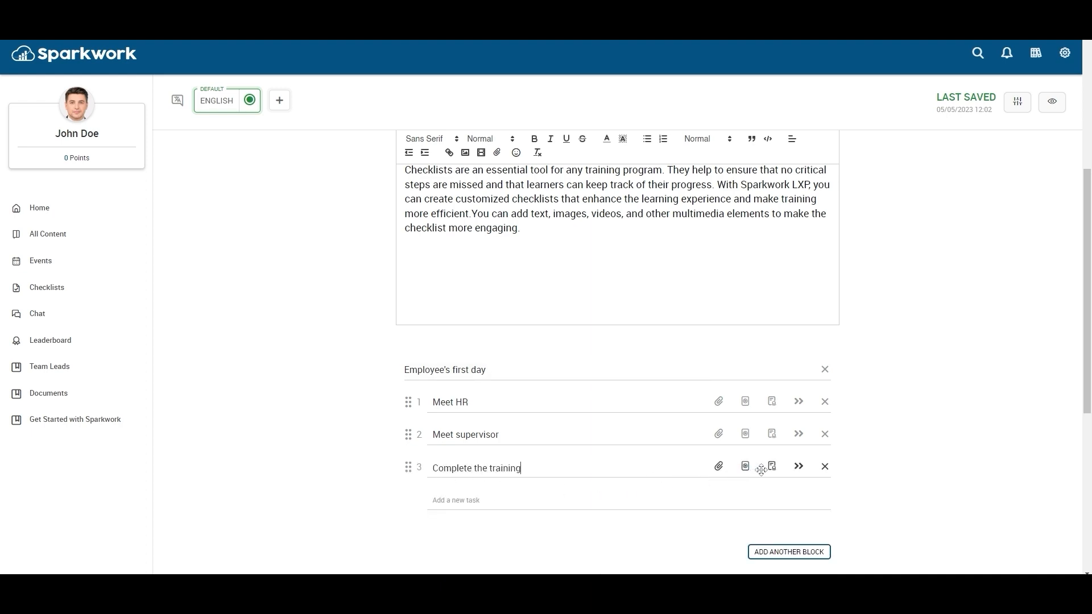
click(746, 467)
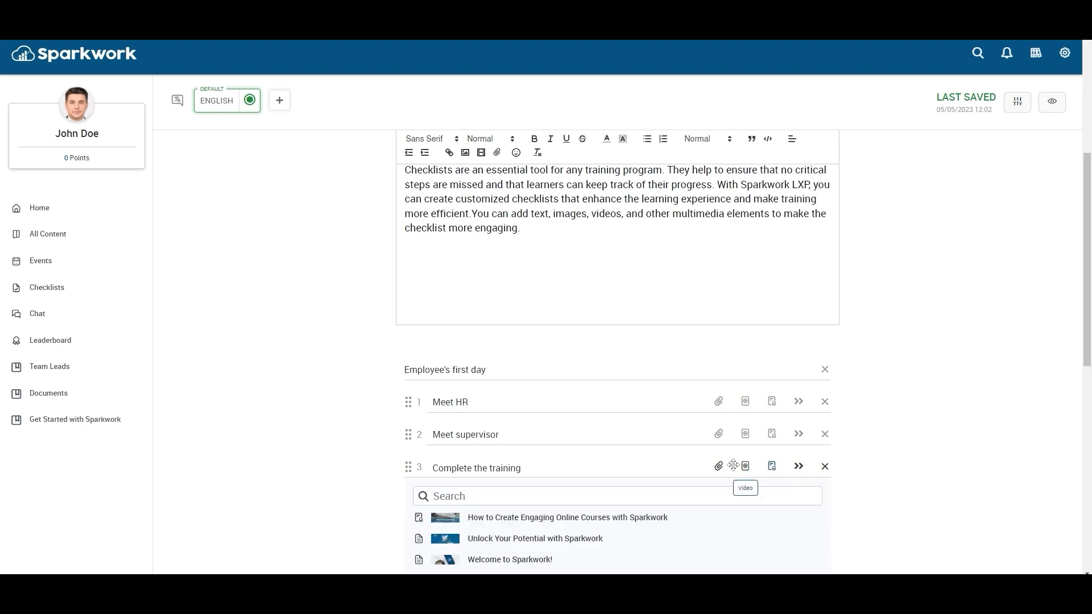
- Add a second block, Employee's second day, with the task Complete the training
scroll(down, 3)
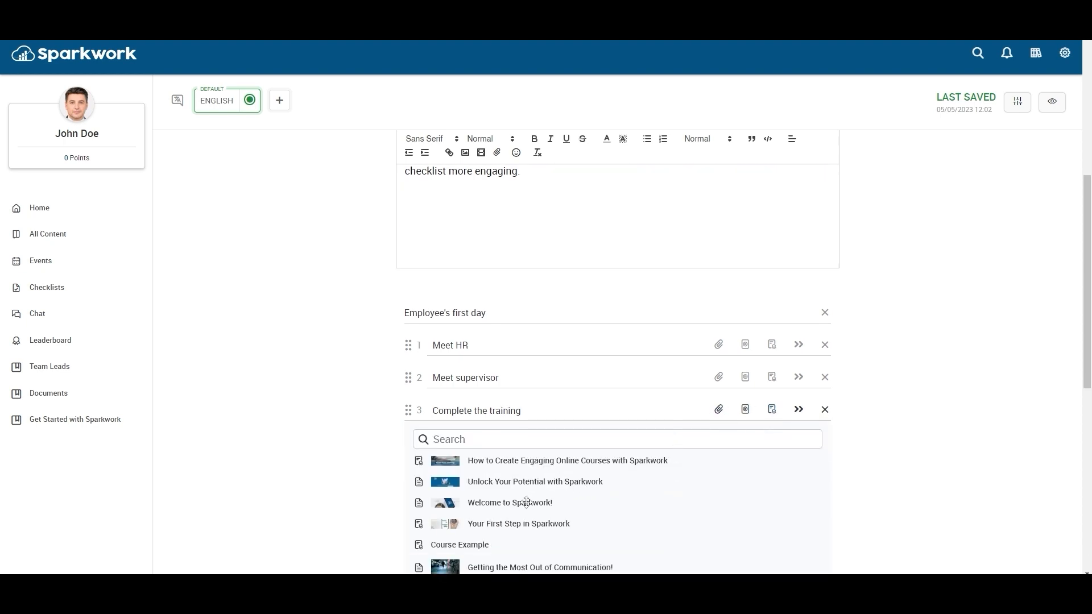
click(510, 502)
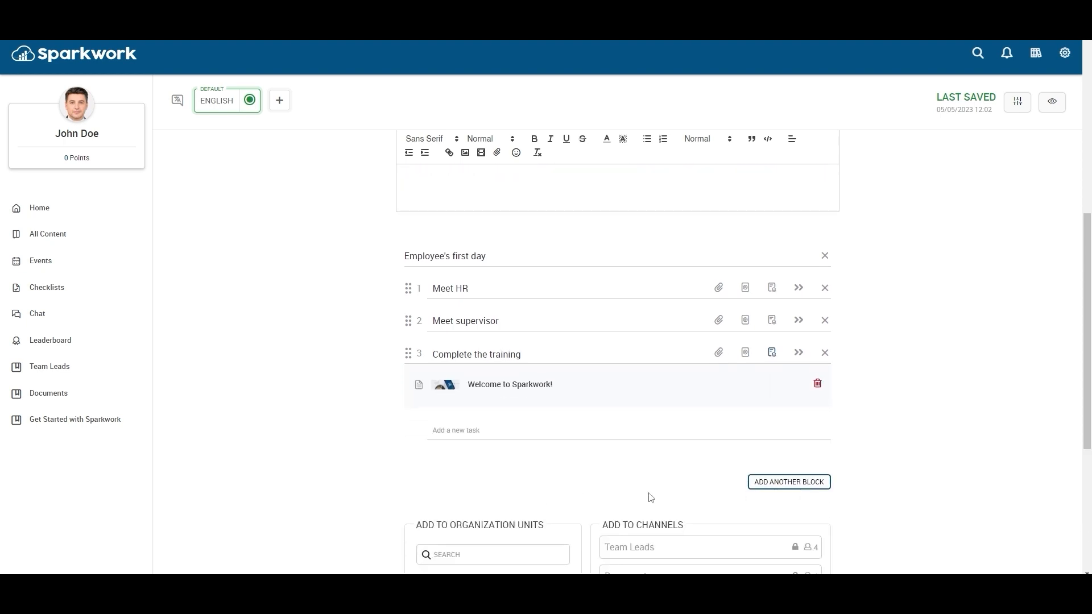
click(787, 483)
text(Complete the training)
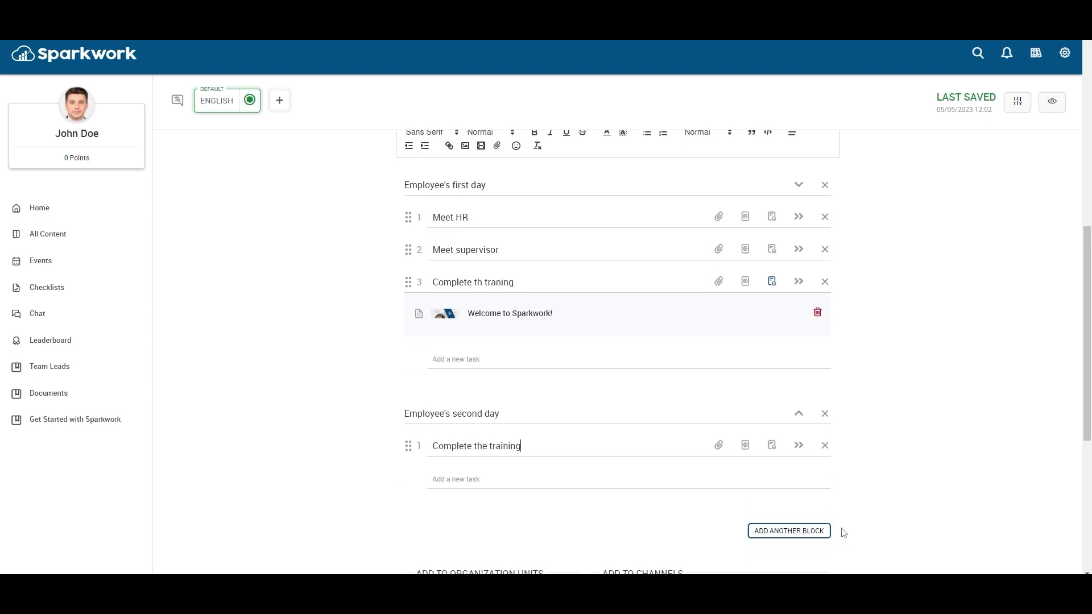
- Assign the checklist to the Area A organization unit
scroll(down, 3)
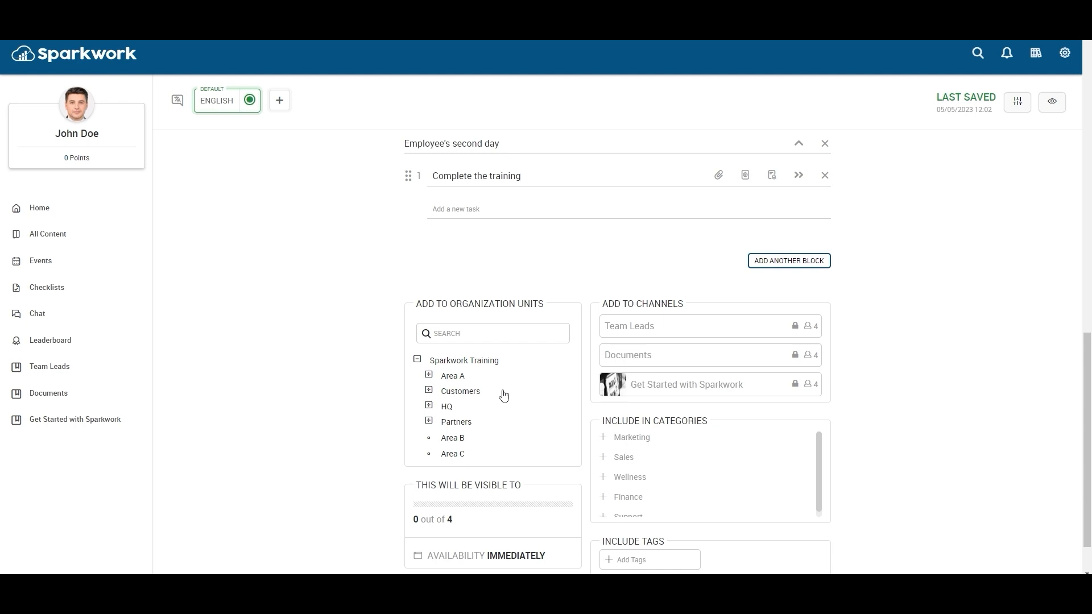
mouse_move(492, 455)
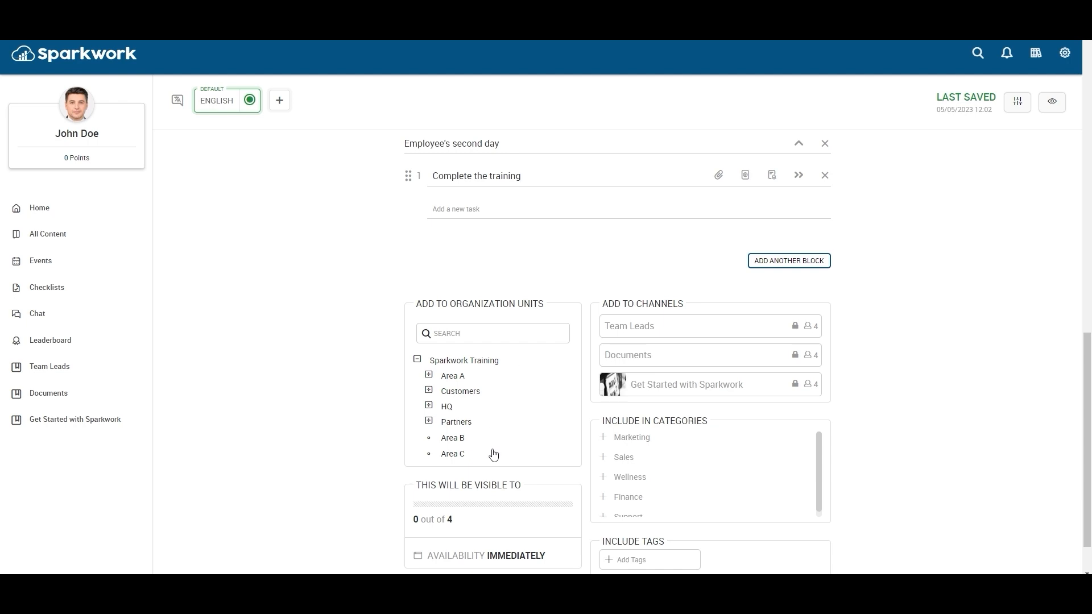
click(507, 176)
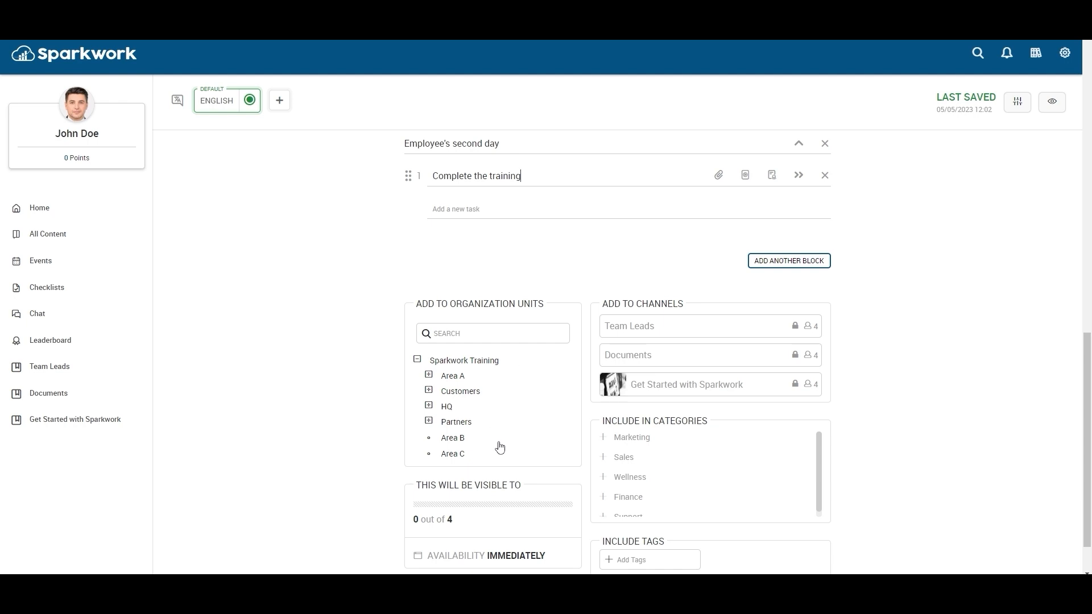
mouse_move(479, 376)
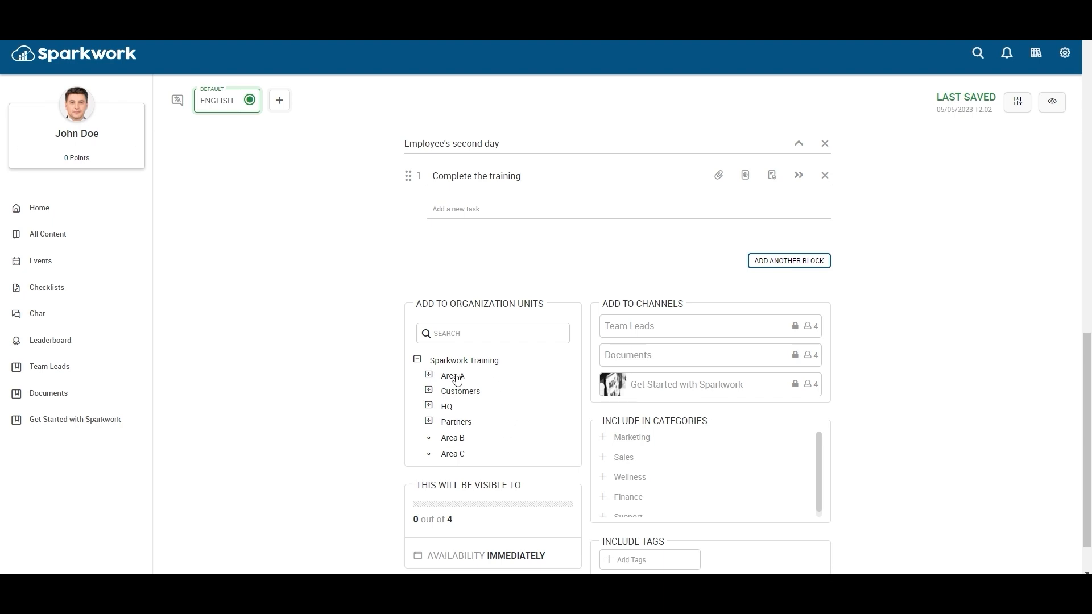
click(451, 376)
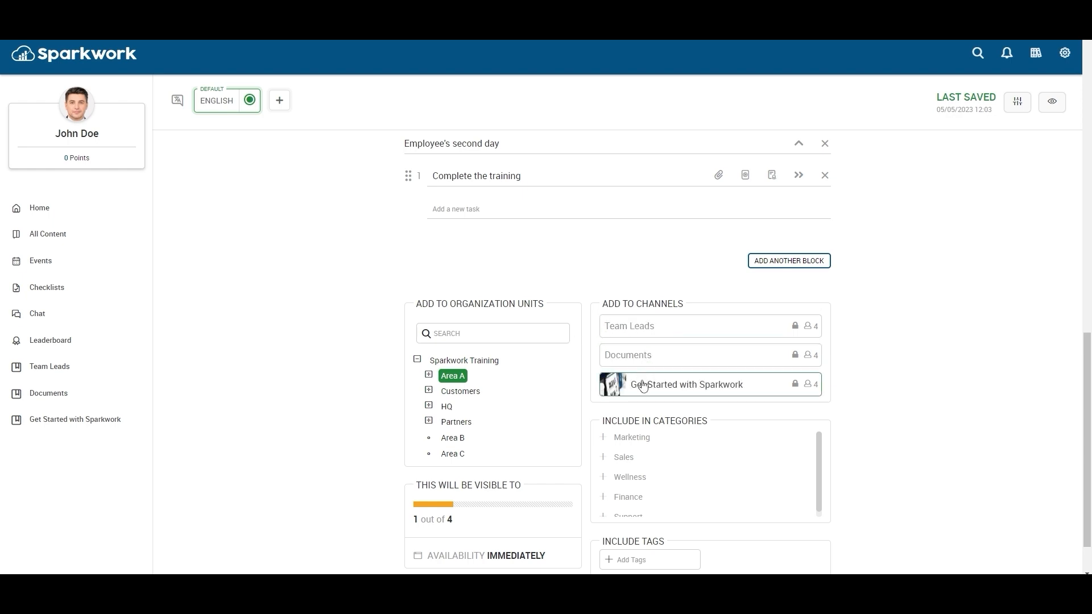
- Add the checklist to the Get Started with Sparkwork channel and the Marketing and Wellness categories
click(687, 384)
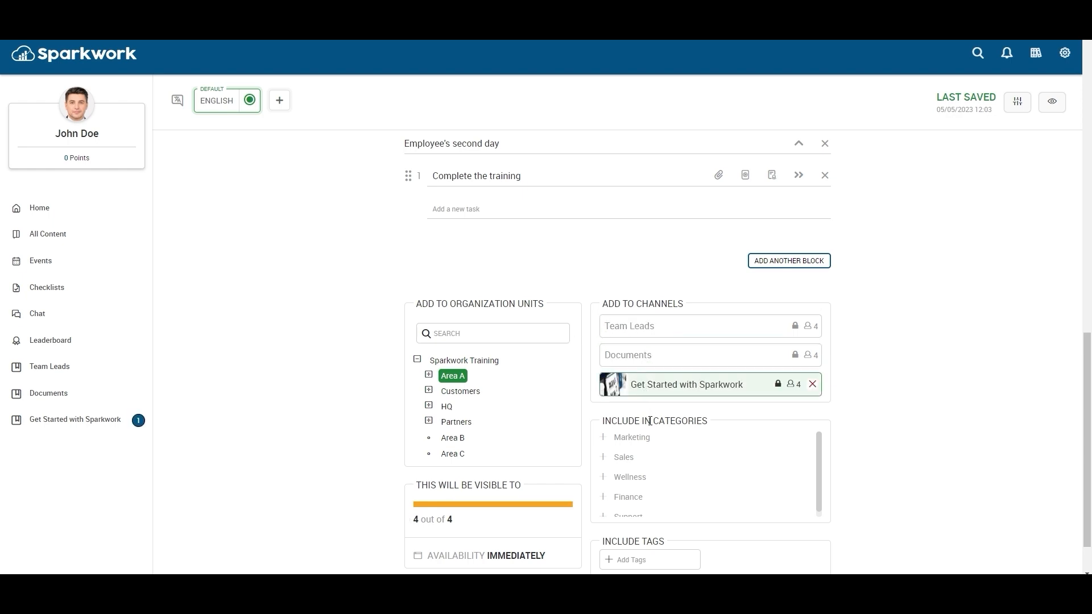
click(631, 437)
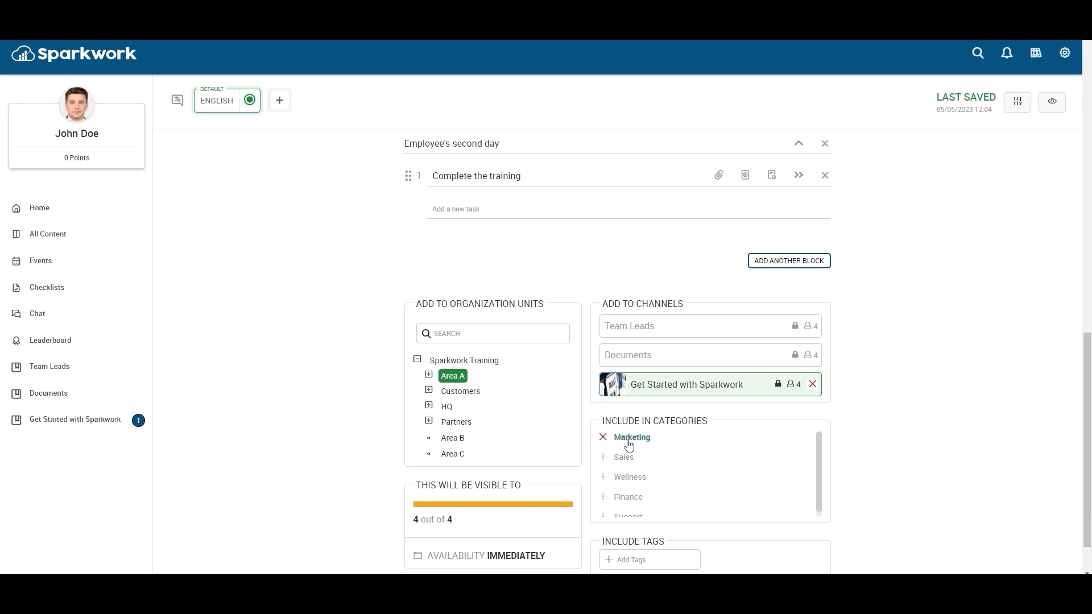
click(629, 477)
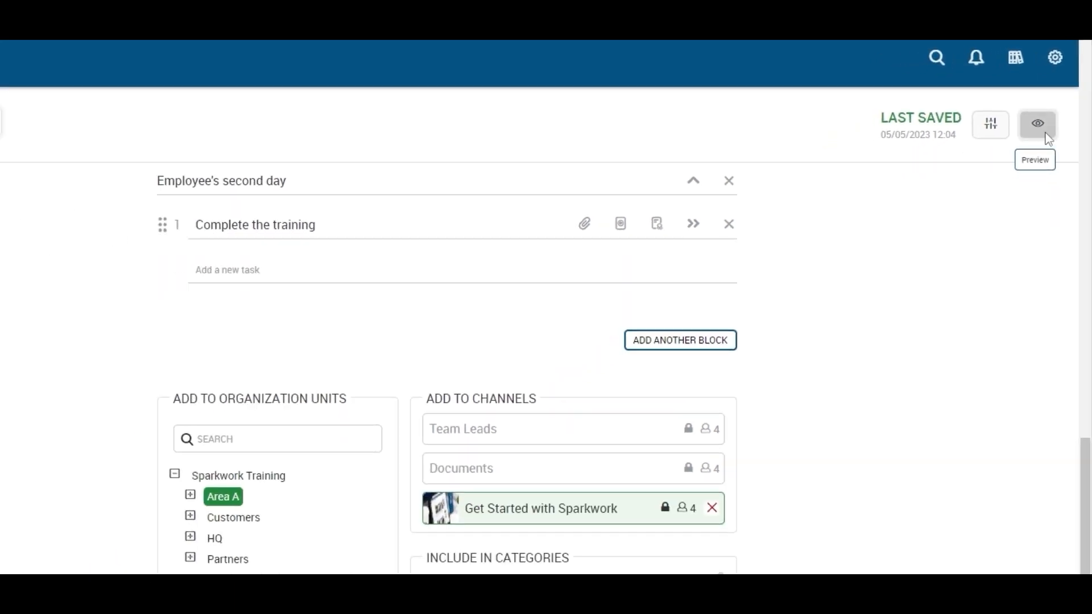
- Preview the learner view with both day blocks, return to the editor and publish the checklist
click(1038, 124)
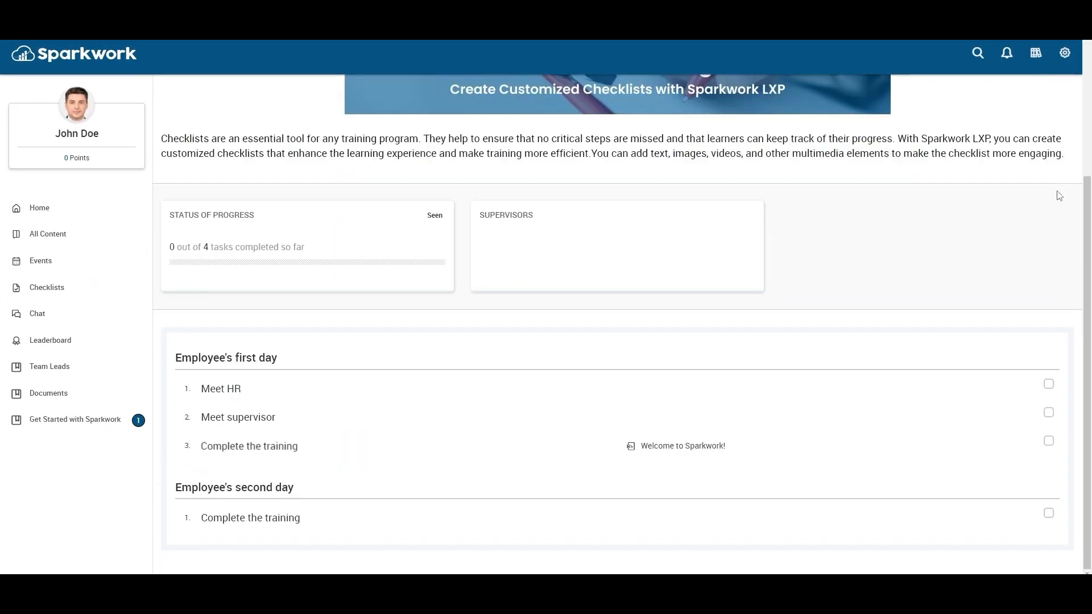
scroll(up, 3)
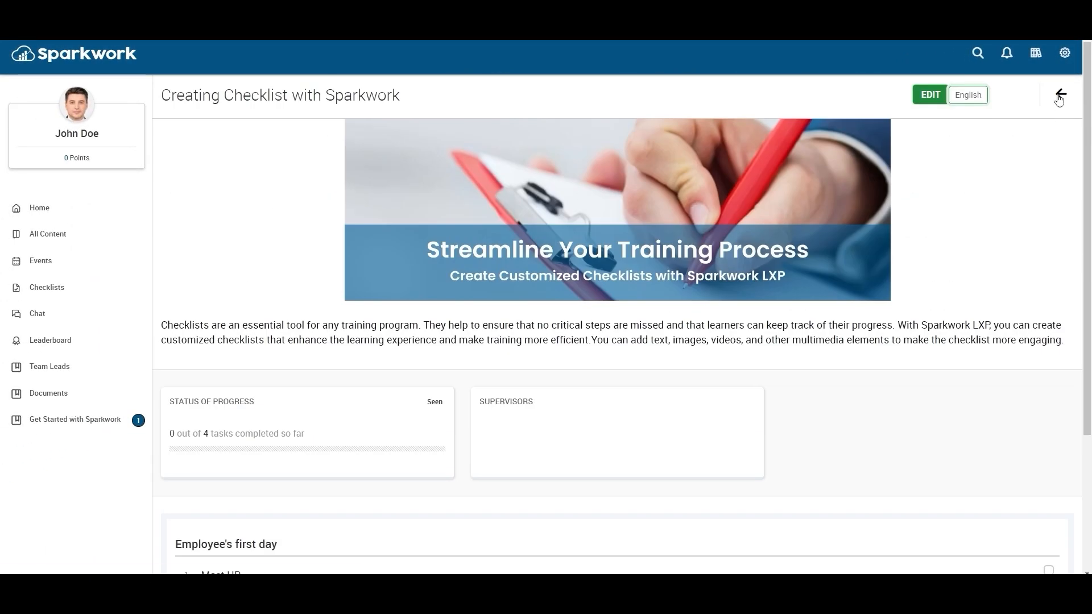
click(929, 95)
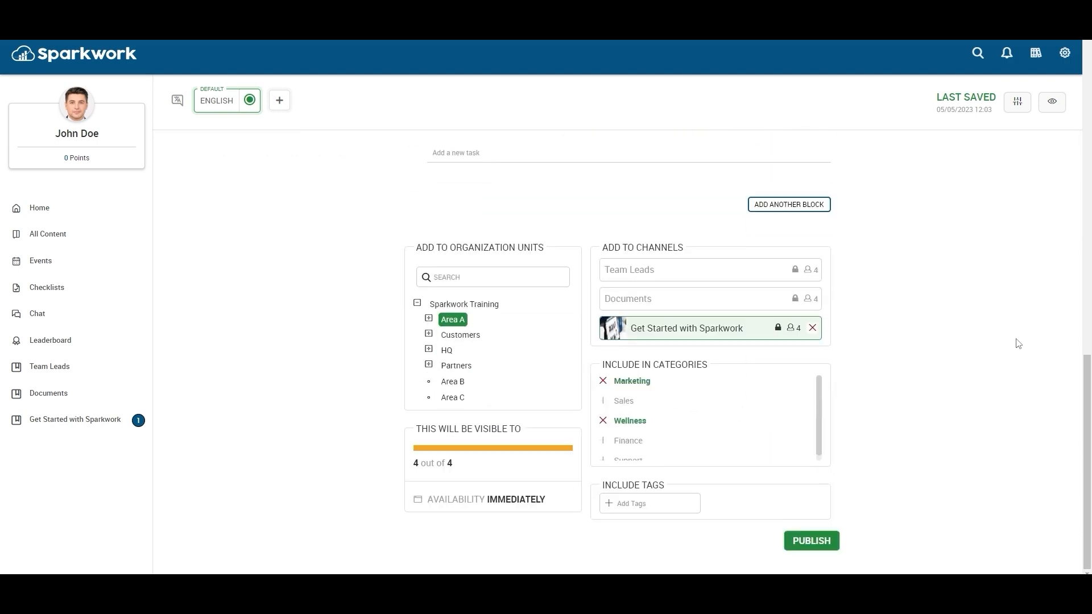
click(810, 540)
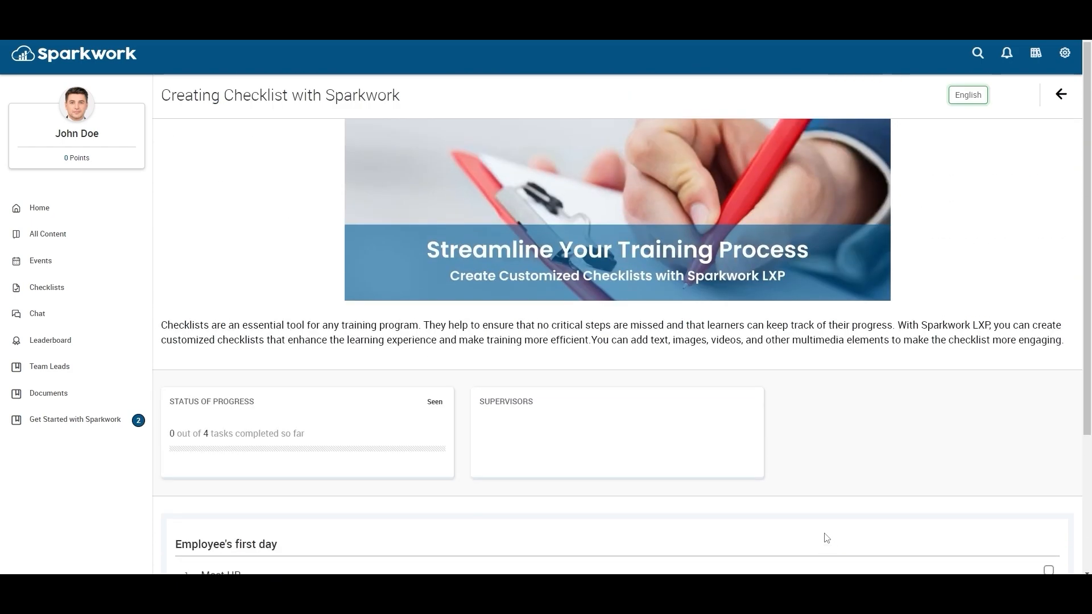
mouse_move(75, 420)
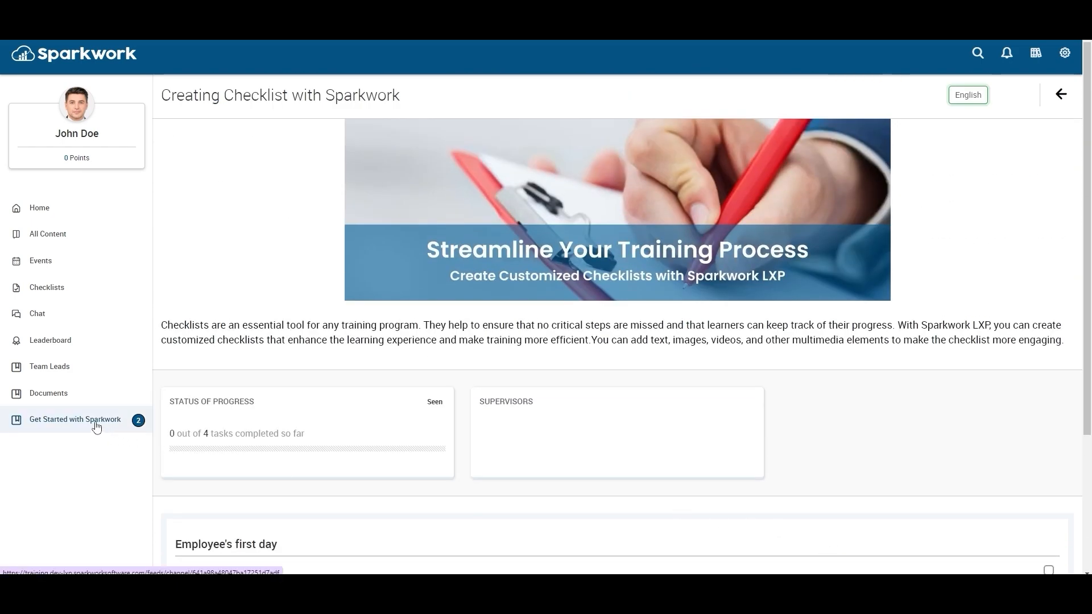
- View the new checklist post, 0 of 4 tasks done, in the Get Started with Sparkwork feed
click(75, 420)
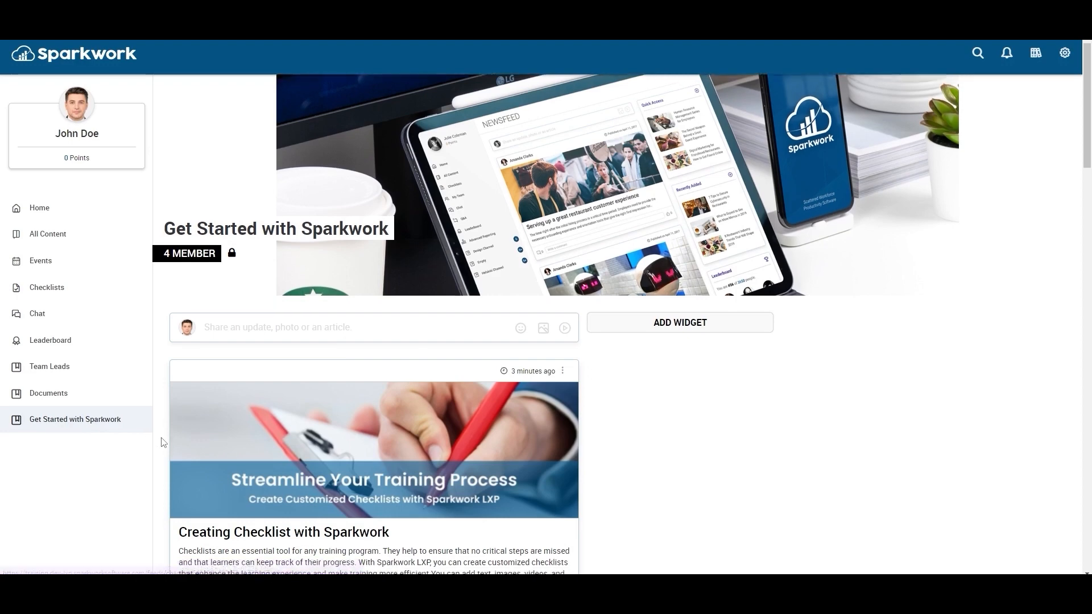
scroll(down, 3)
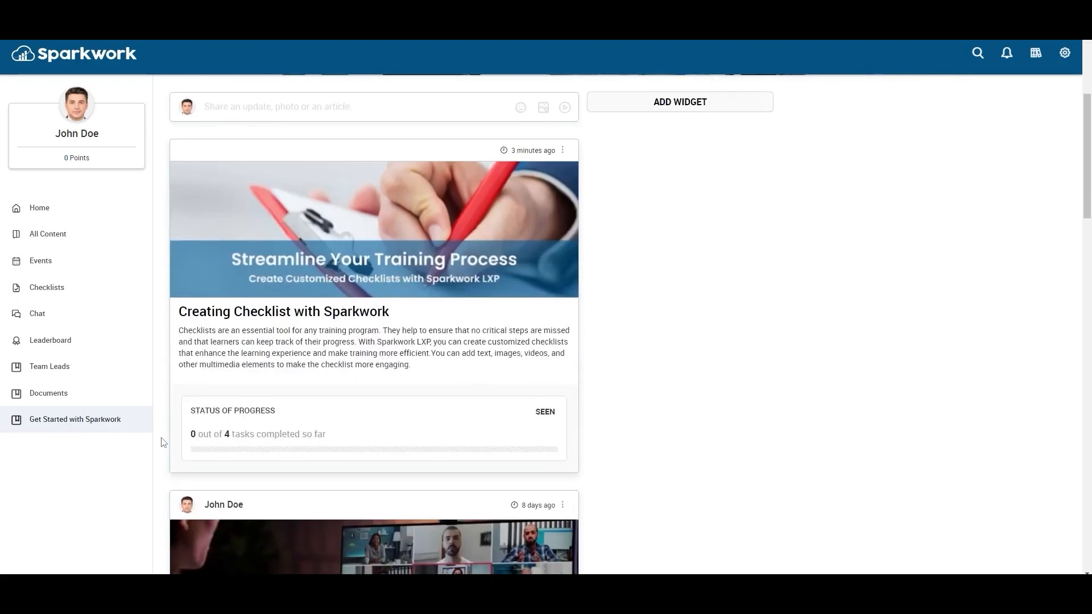